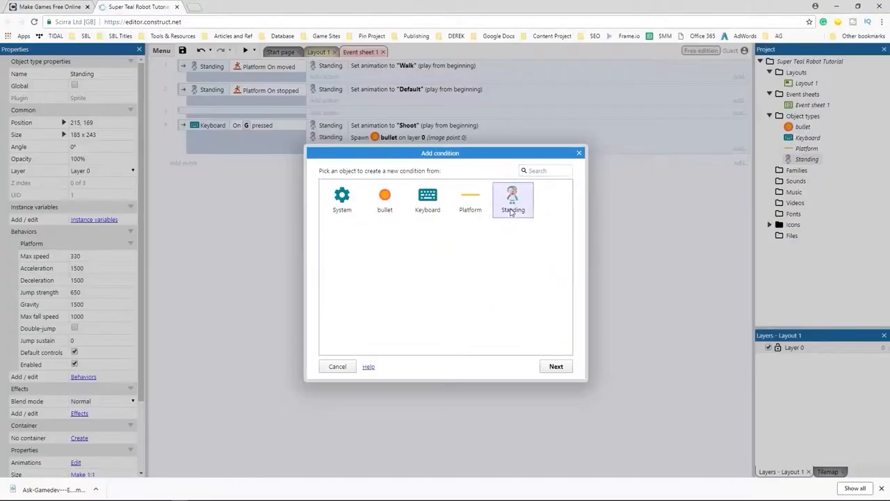
- Choose the Standing object for the new event condition
{"action": "left_click", "coordinate": [556, 366]}
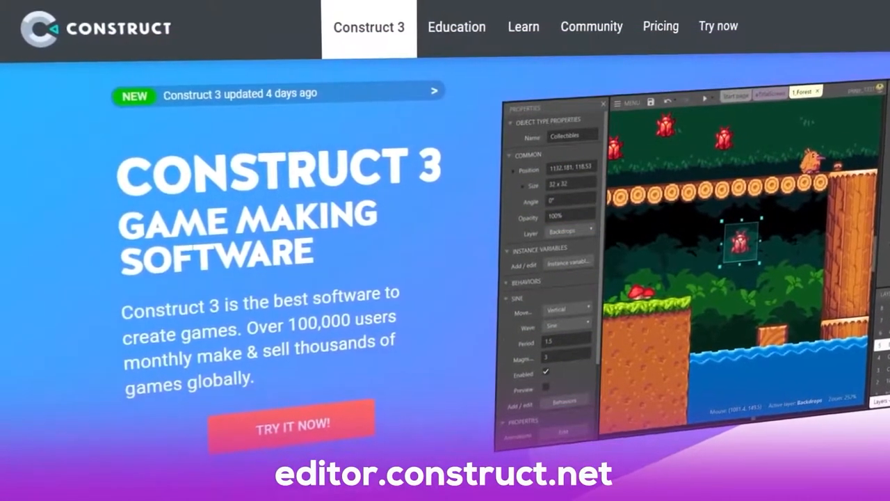
{"action": "scroll", "scroll_direction": "down", "scroll_amount": 3}
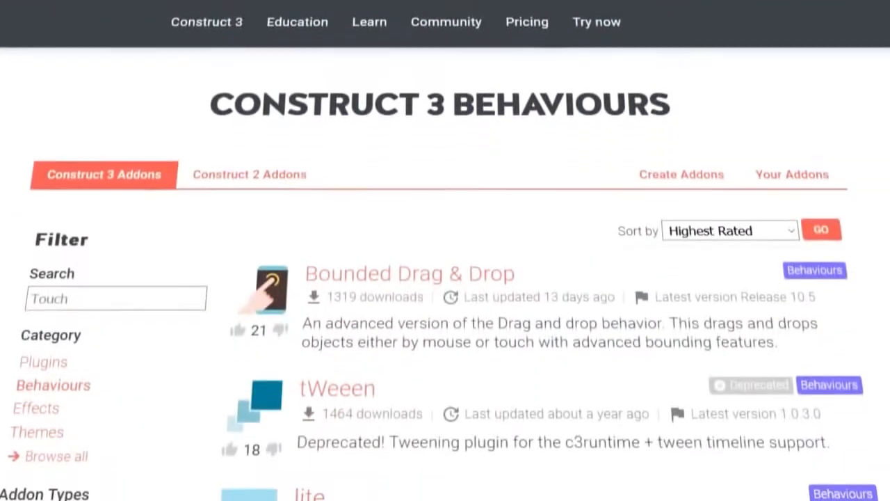
{"action": "scroll", "scroll_direction": "down", "scroll_amount": 3}
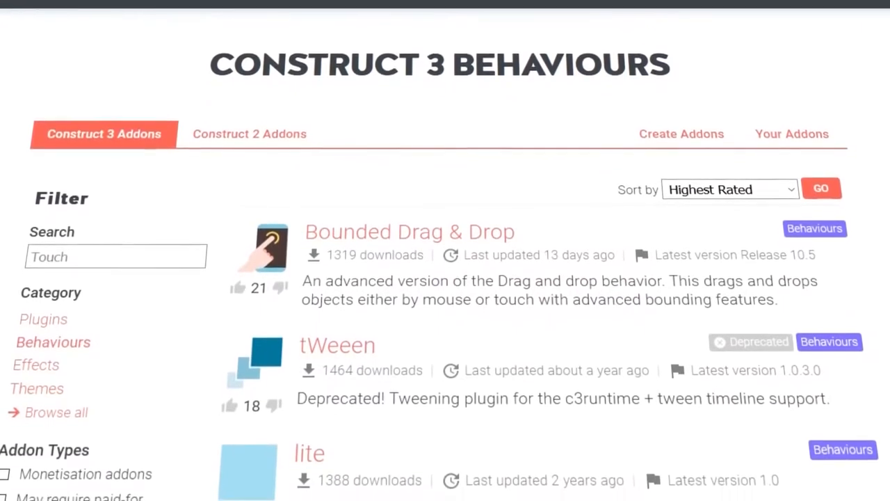
{"action": "scroll", "scroll_direction": "down", "scroll_amount": 3}
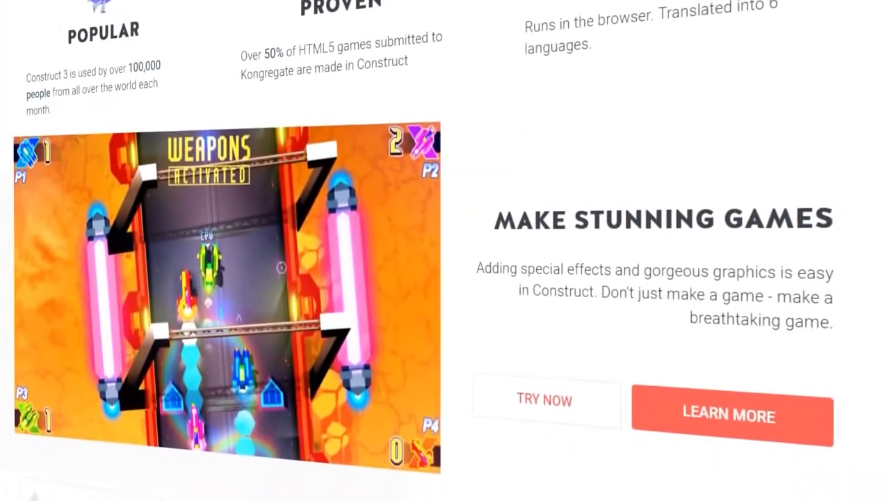
{"action": "scroll", "scroll_direction": "down", "scroll_amount": 3}
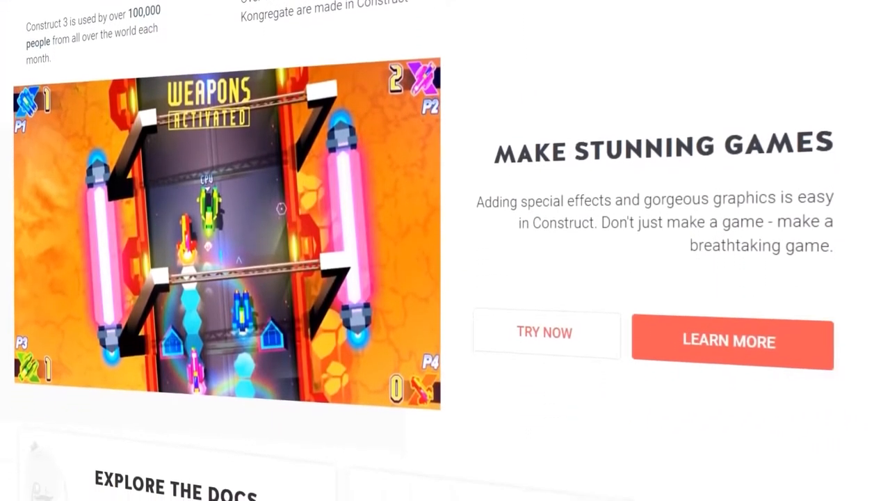
{"action": "scroll", "scroll_direction": "down", "scroll_amount": 3}
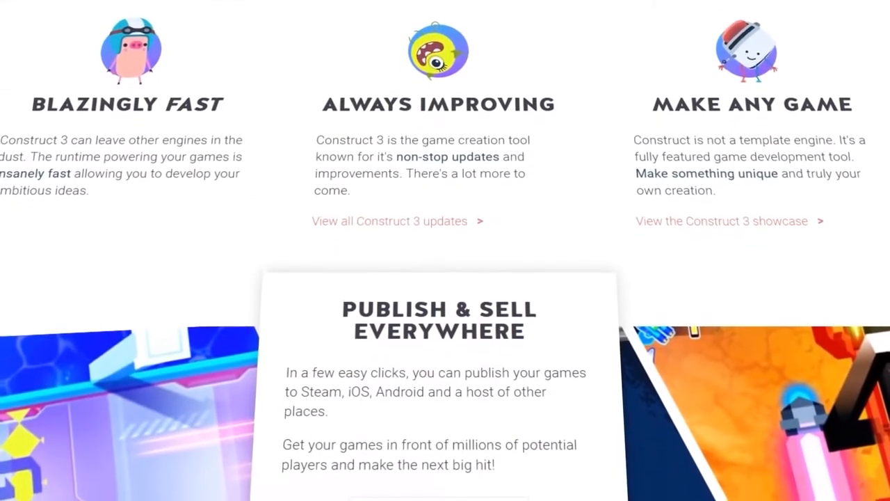
{"action": "scroll", "scroll_direction": "down", "scroll_amount": 3}
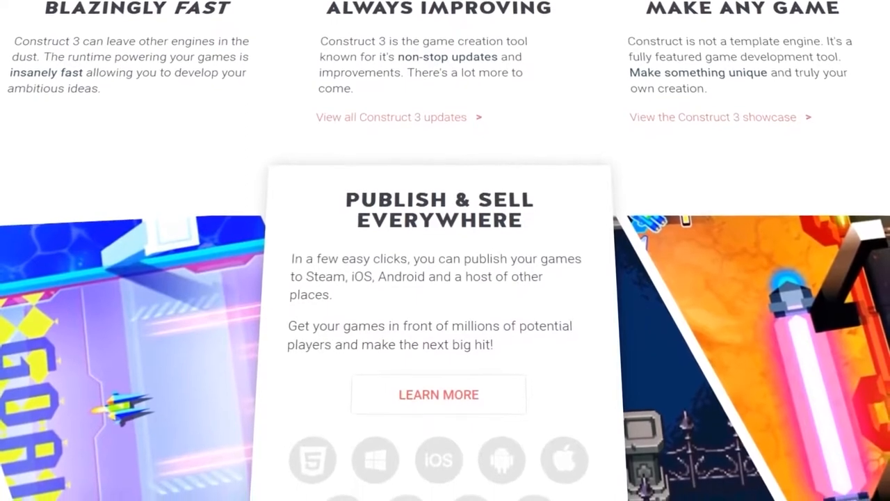
{"action": "scroll", "scroll_direction": "down", "scroll_amount": 3}
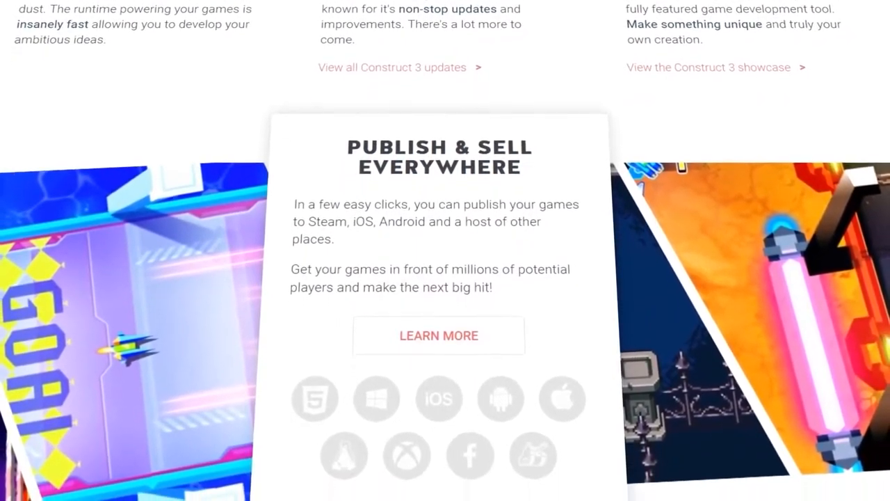
{"action": "scroll", "scroll_direction": "down", "scroll_amount": 3}
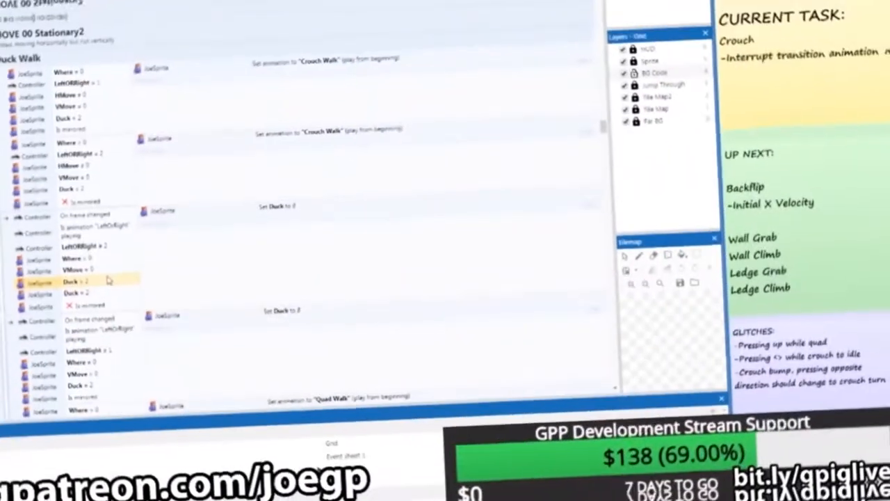
{"action": "double_click", "coordinate": [75, 281]}
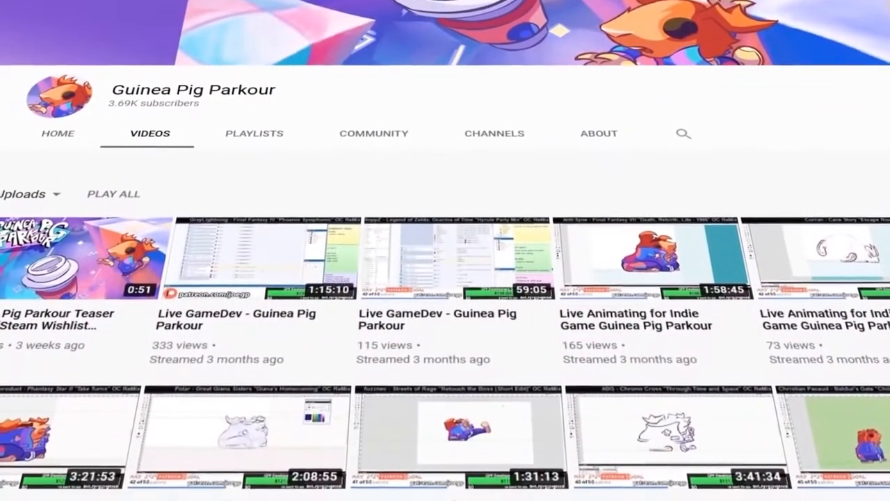
{"action": "scroll", "scroll_direction": "down", "scroll_amount": 3}
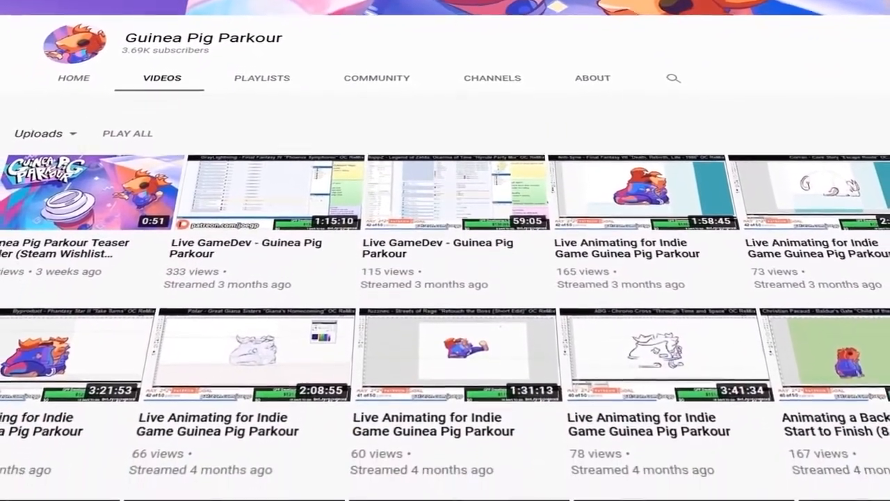
{"action": "scroll", "scroll_direction": "down", "scroll_amount": 3}
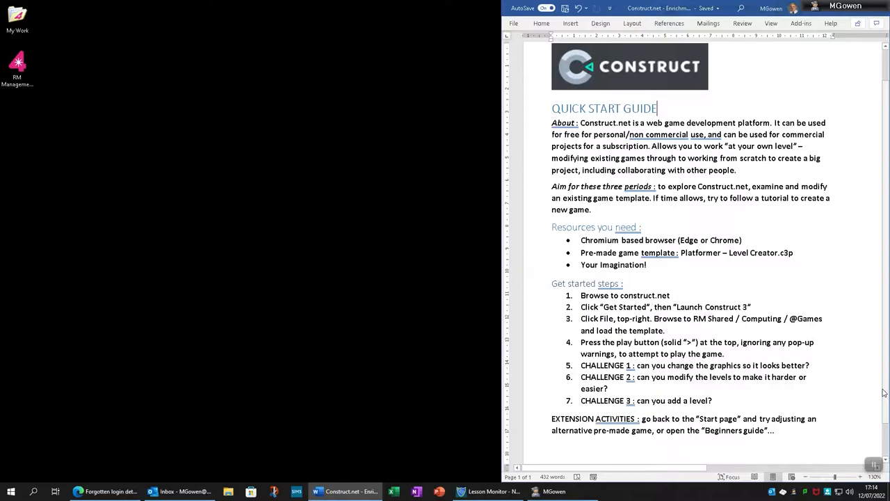
{"action": "mouse_move", "coordinate": [132, 359]}
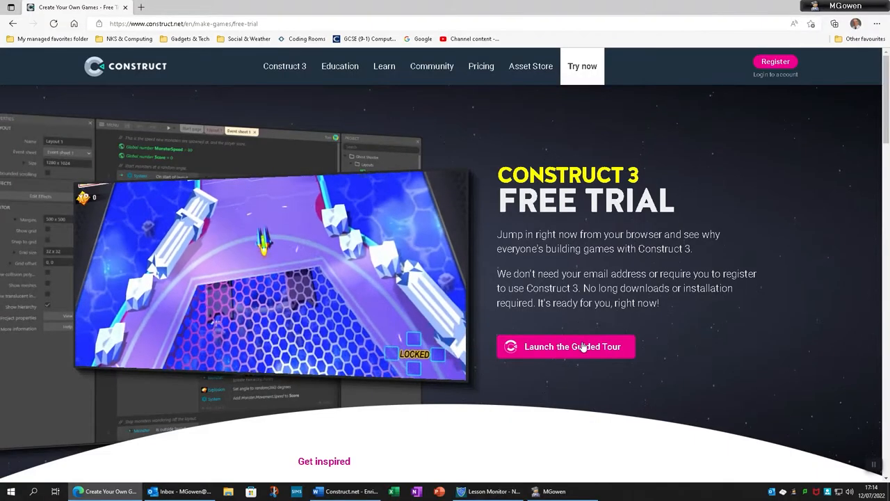
- Launch the Construct 3 editor from the free trial page
{"action": "left_click", "coordinate": [565, 346]}
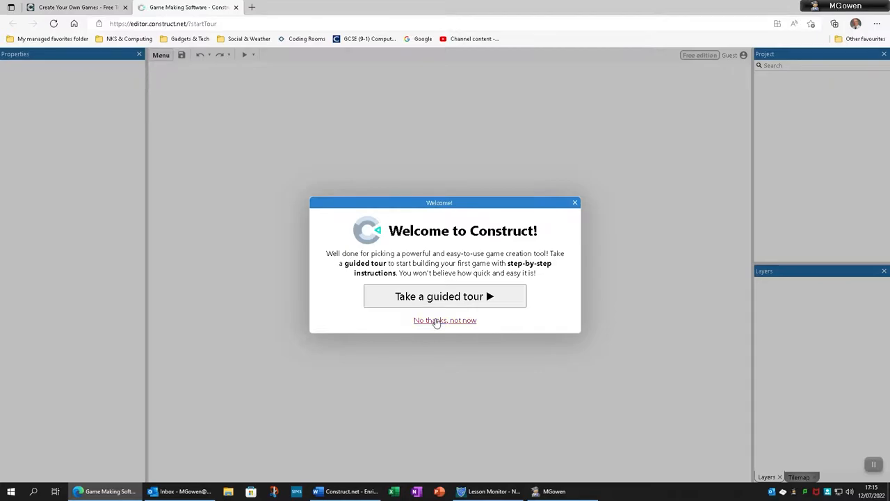
- Dismiss the guided tour prompt with 'No thanks, not now'
{"action": "left_click", "coordinate": [445, 320]}
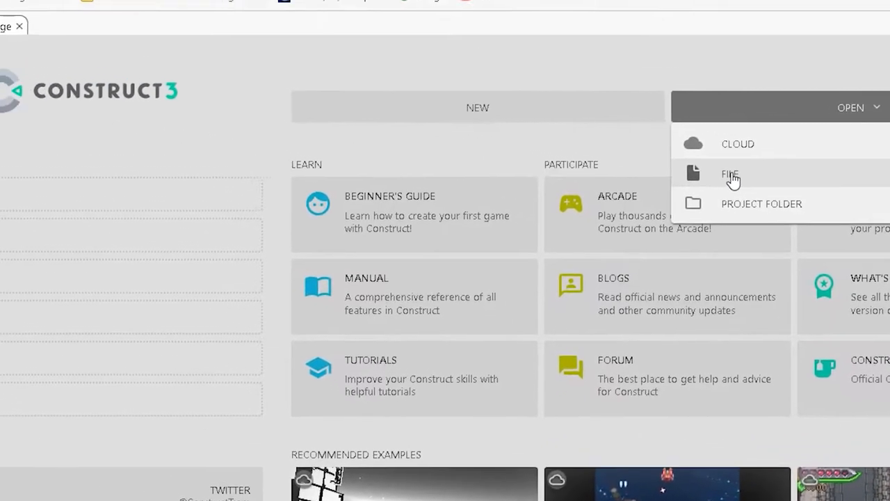
- Start opening a project file and browse into the RMShared Documents network drive
{"action": "left_click", "coordinate": [729, 173]}
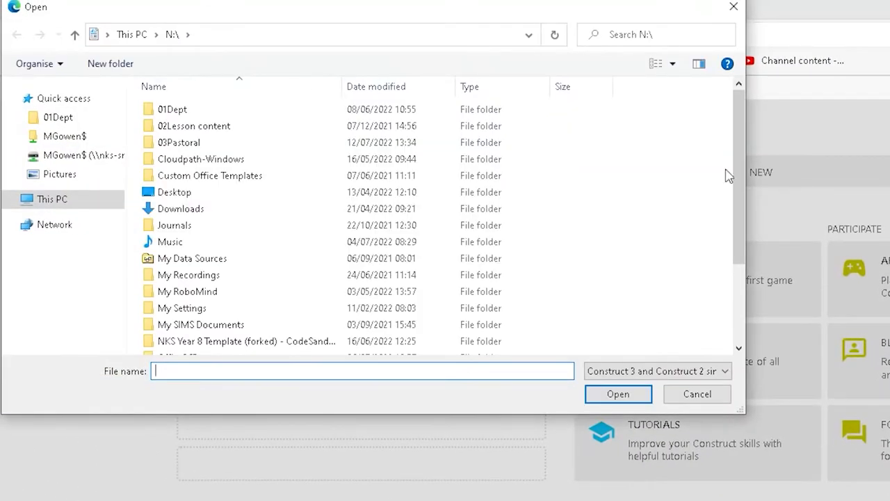
{"action": "left_click", "coordinate": [53, 199]}
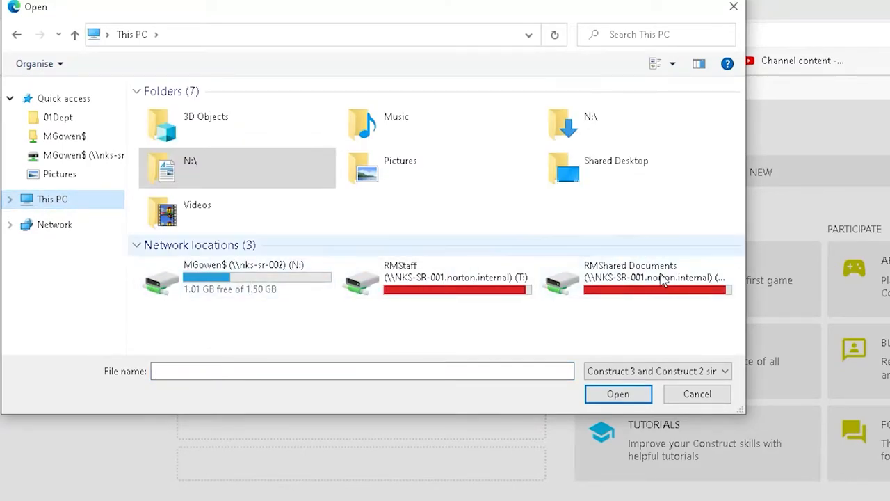
{"action": "double_click", "coordinate": [657, 272]}
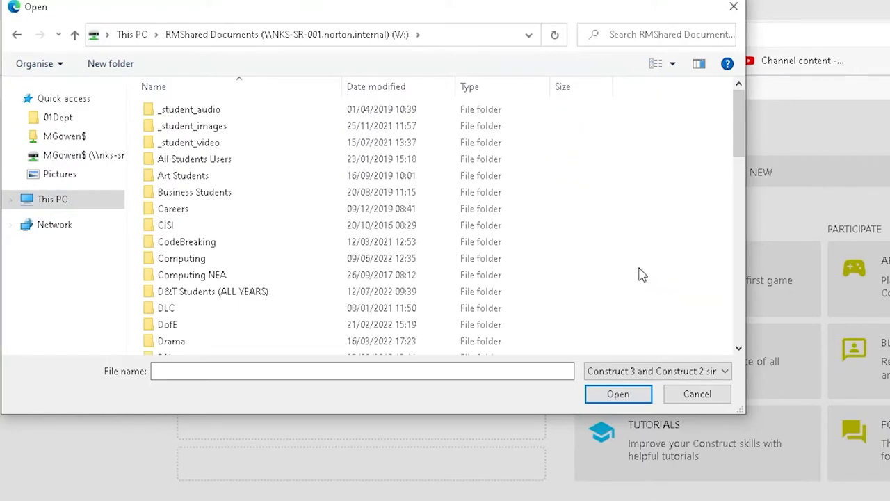
{"action": "left_click", "coordinate": [181, 257]}
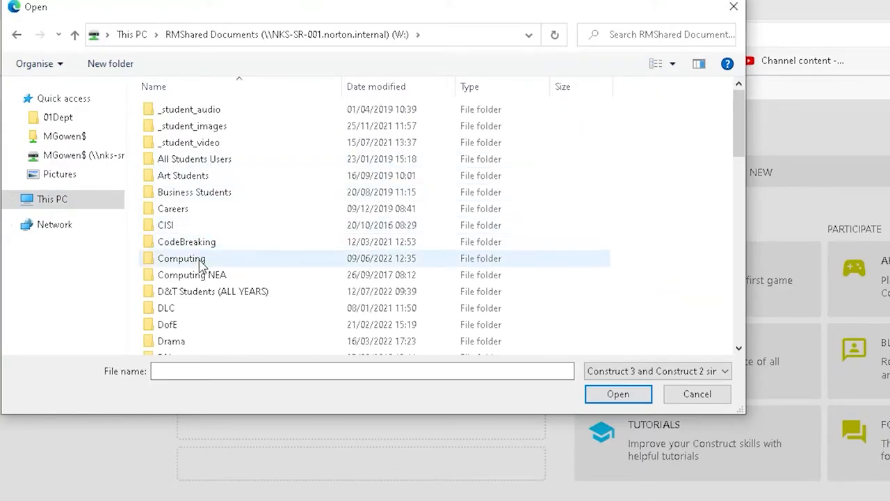
{"action": "double_click", "coordinate": [180, 257]}
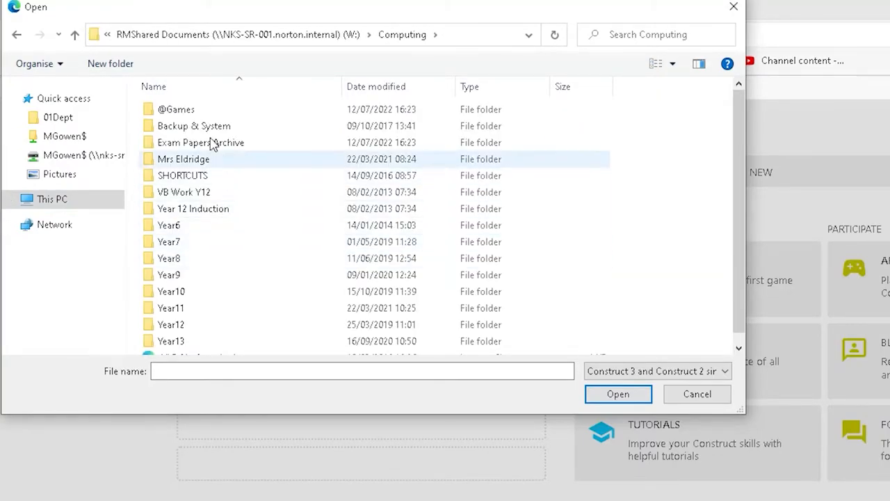
{"action": "double_click", "coordinate": [175, 108]}
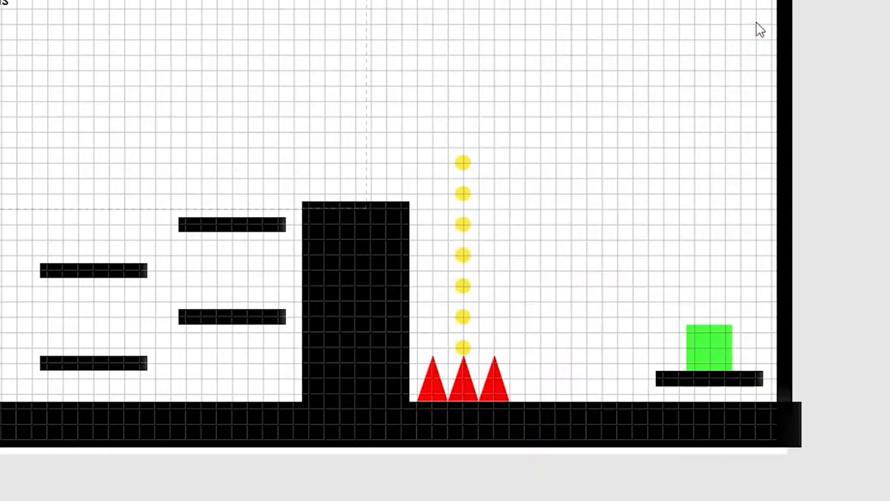
{"action": "mouse_move", "coordinate": [701, 127]}
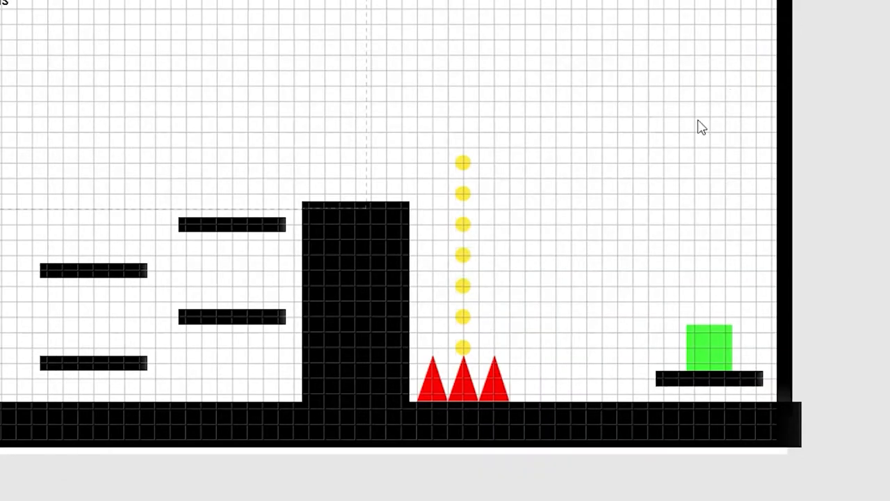
{"action": "mouse_move", "coordinate": [667, 202]}
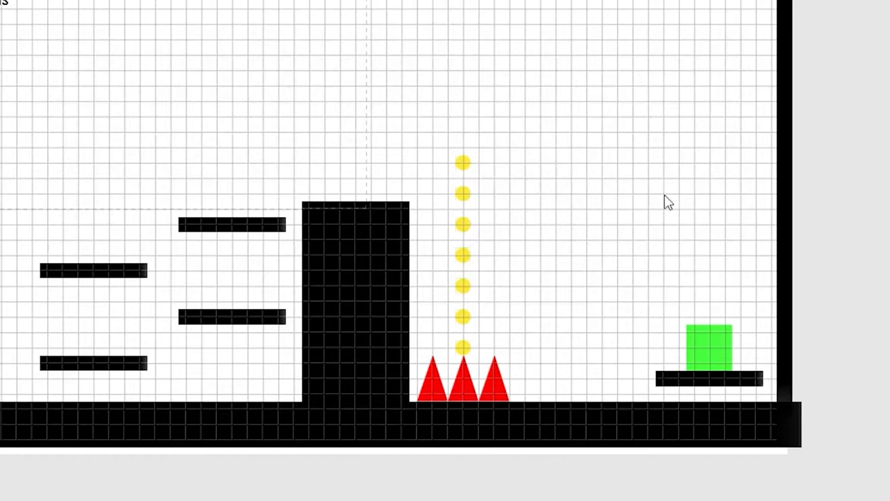
{"action": "mouse_move", "coordinate": [629, 276]}
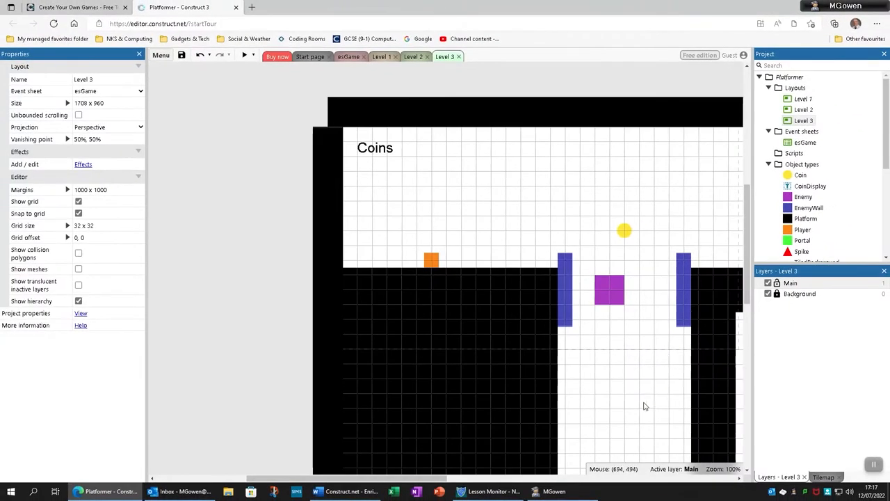
- Duplicate the level layout as a new Level 4 and select a platform block to rearrange
{"action": "right_click", "coordinate": [804, 119]}
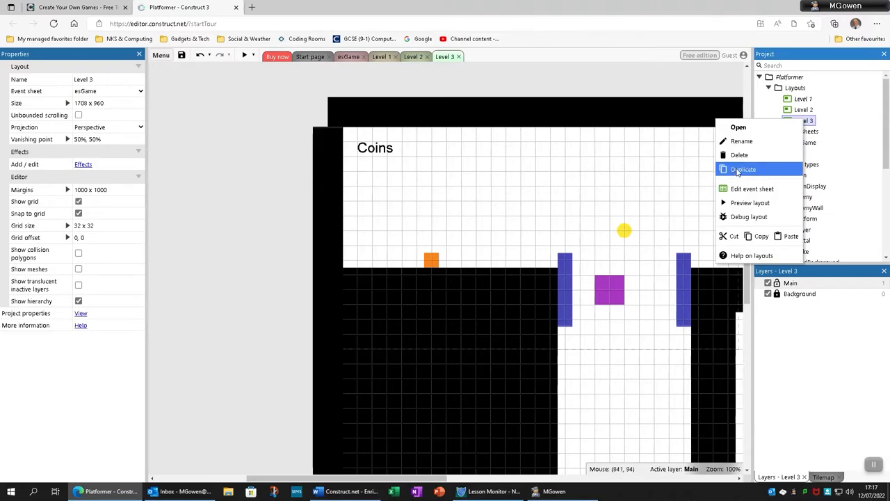
{"action": "left_click", "coordinate": [743, 170]}
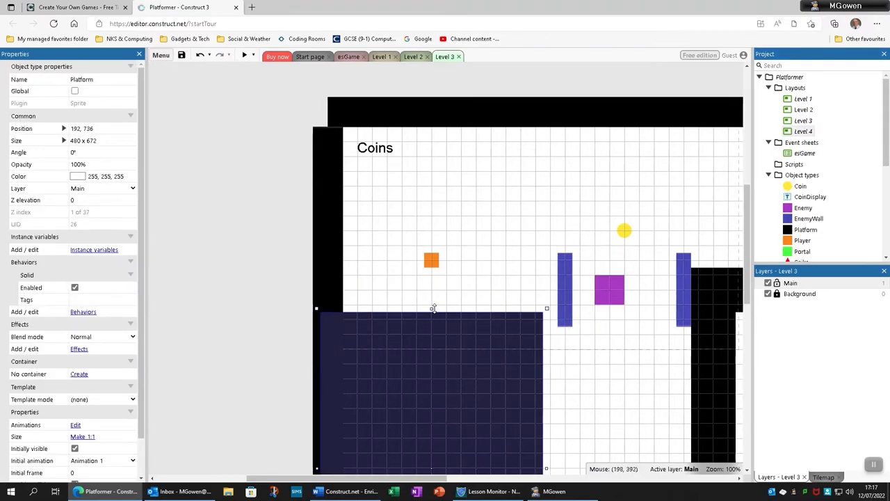
{"action": "left_click", "coordinate": [565, 288]}
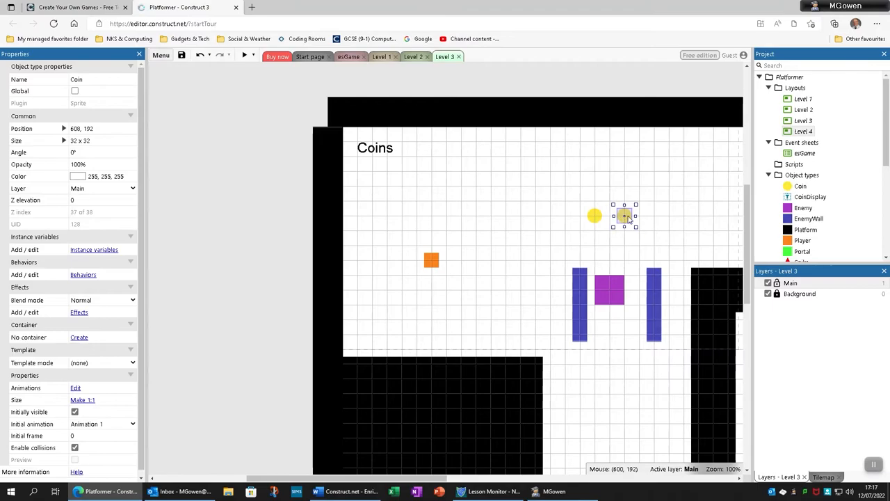
- Test-play the edited level in a preview, then close the preview window
{"action": "left_click", "coordinate": [245, 56]}
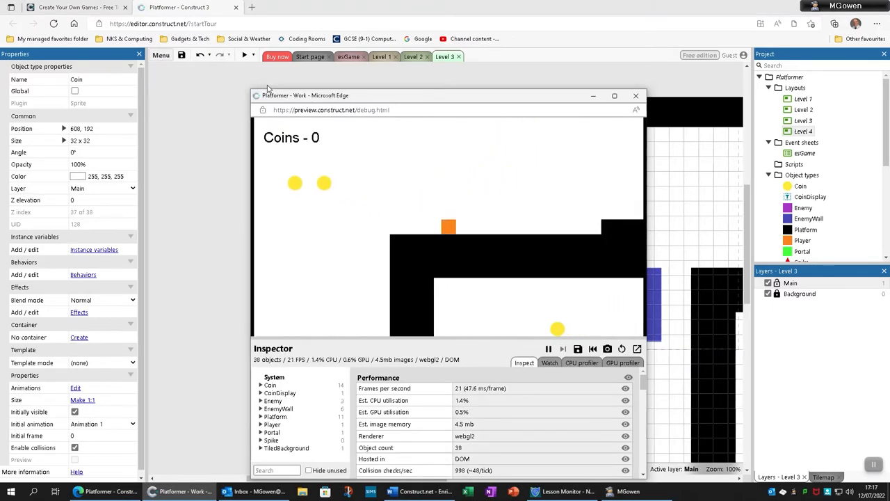
{"action": "left_click", "coordinate": [635, 95]}
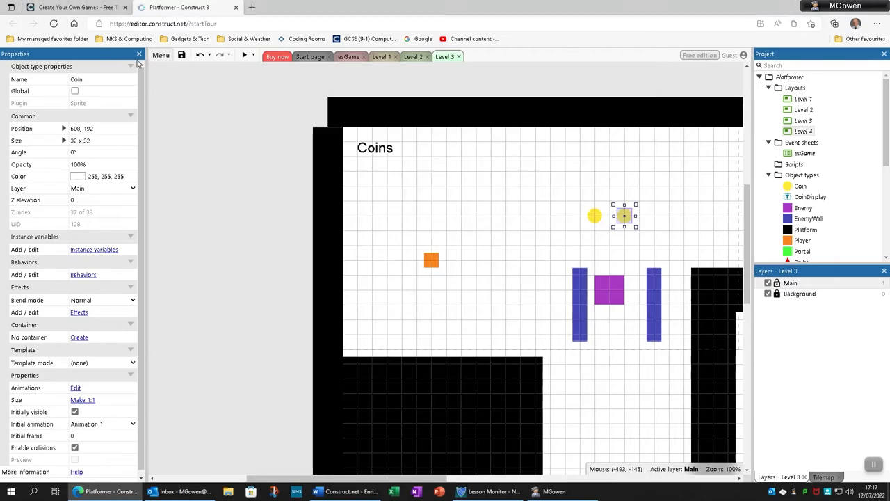
- Browse the Menu's project save options and start the Make a platform game guided tour
{"action": "left_click", "coordinate": [162, 55]}
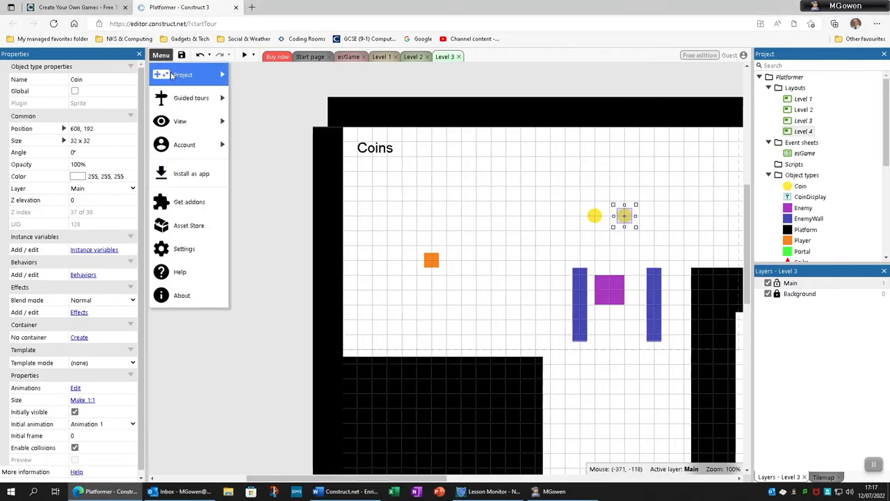
{"action": "left_click", "coordinate": [184, 75]}
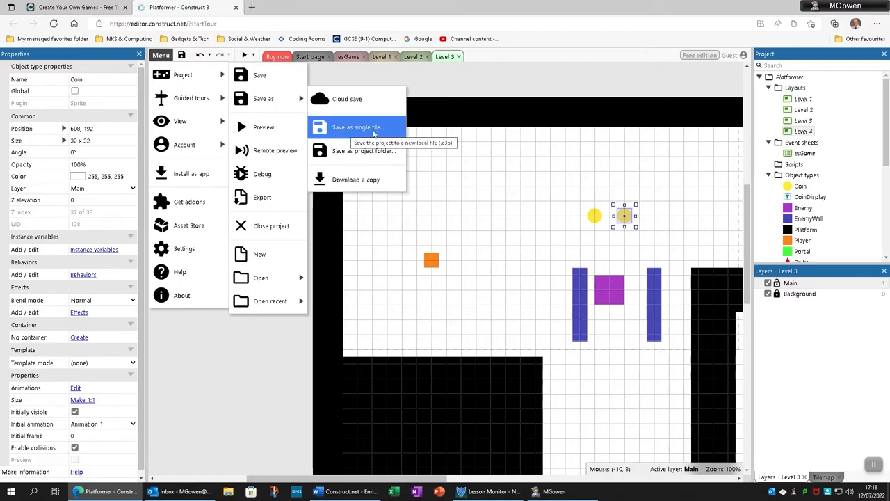
{"action": "mouse_move", "coordinate": [340, 184]}
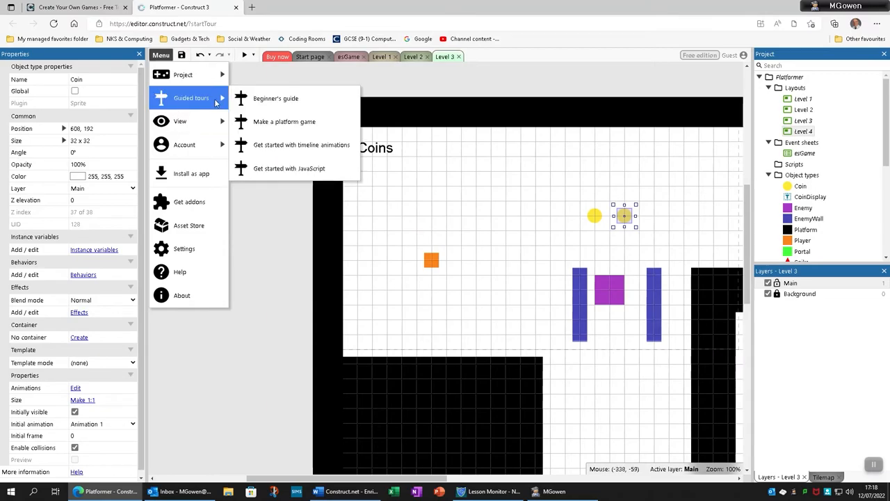
{"action": "mouse_move", "coordinate": [283, 122]}
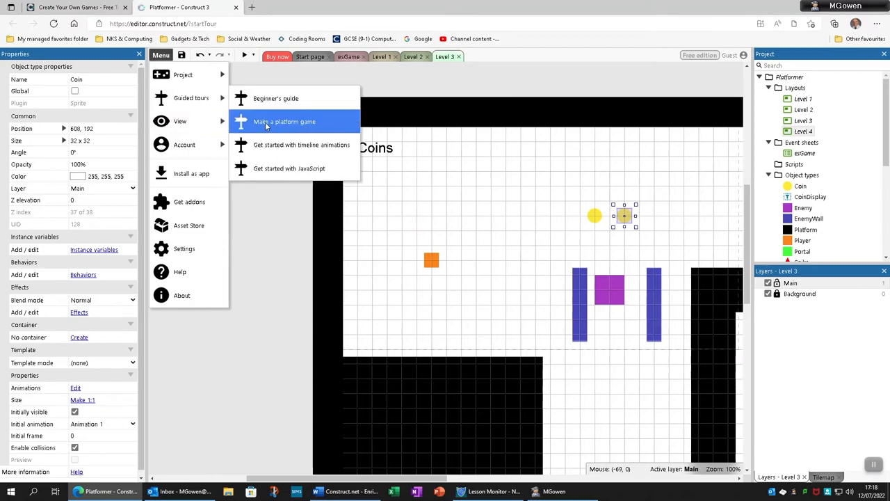
{"action": "left_click", "coordinate": [284, 122]}
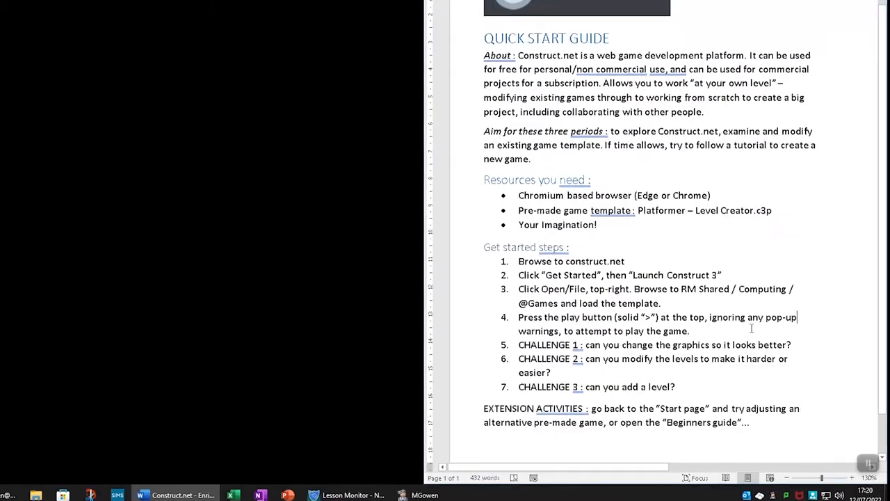
- Scroll the Quick Start Guide down to its Get started steps section
{"action": "scroll", "scroll_direction": "down", "scroll_amount": 3}
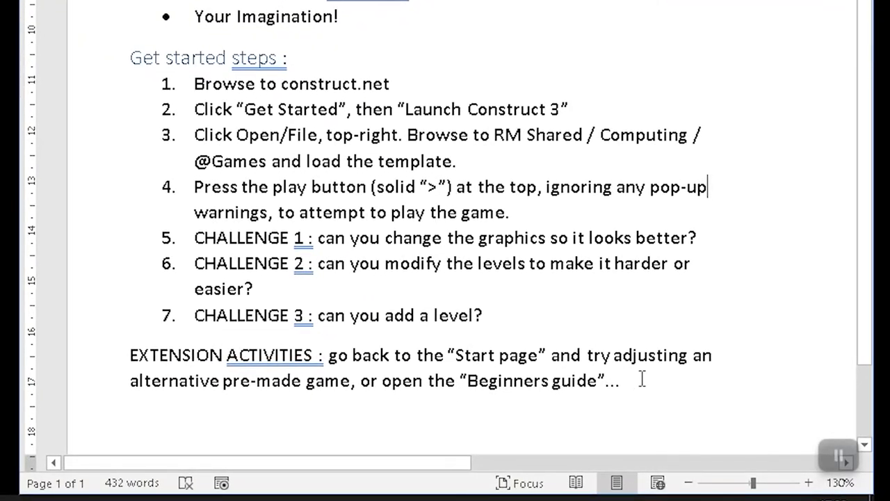
{"action": "mouse_move", "coordinate": [269, 438]}
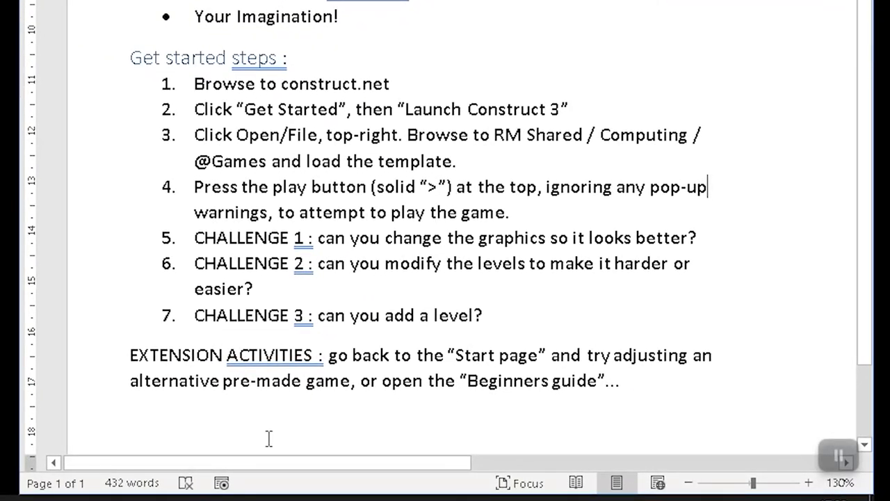